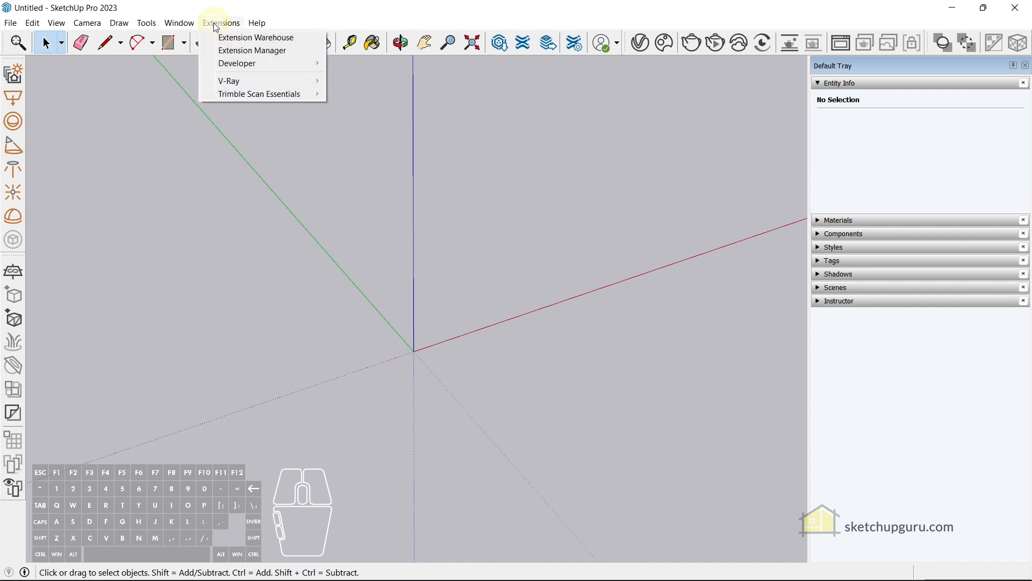
# Find the Hip Roof Builder listing in the Extension Warehouse by searching for 'roof'
pyautogui.click(256, 38)
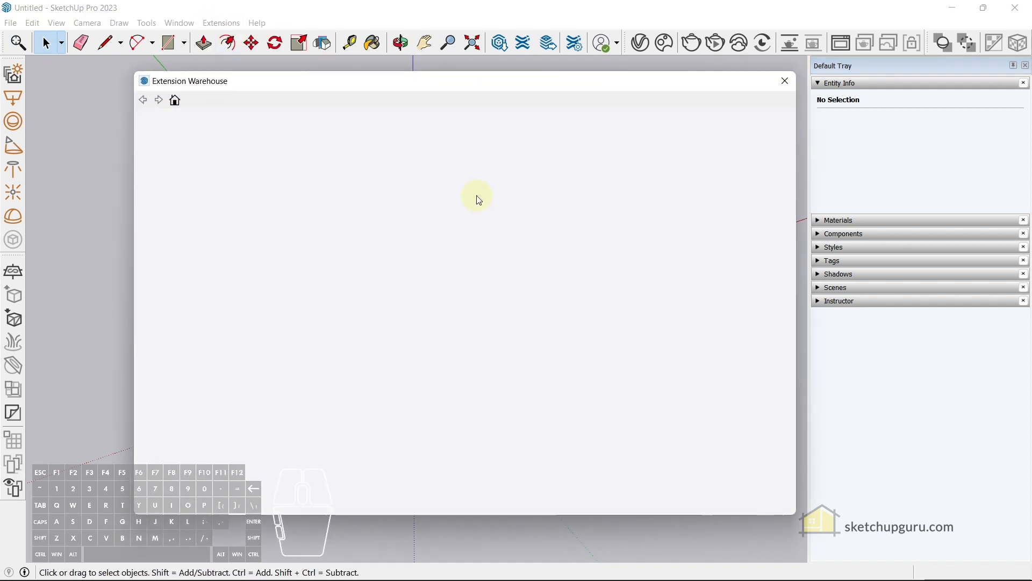
pyautogui.write('roof')
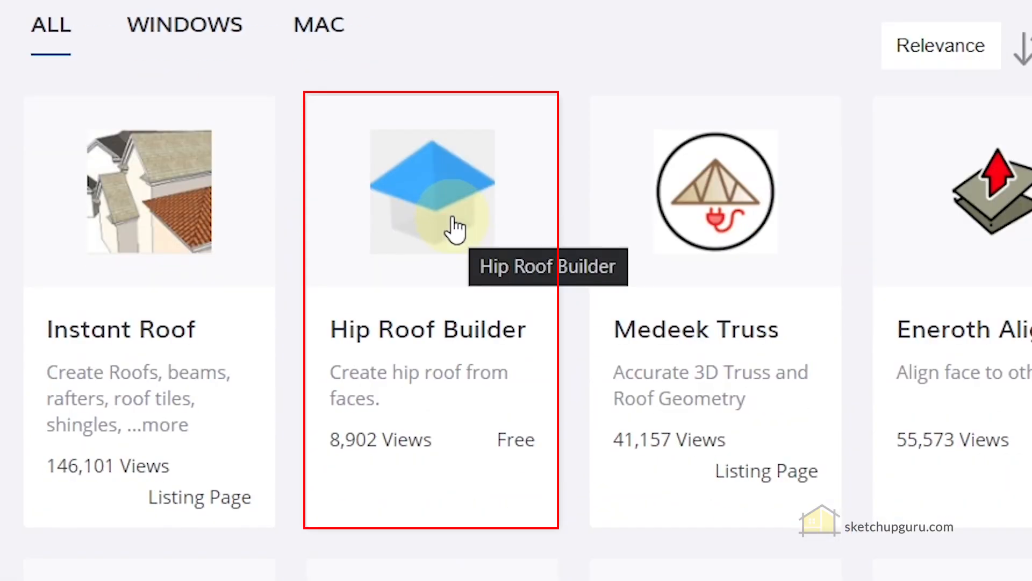
pyautogui.moveTo(458, 227)
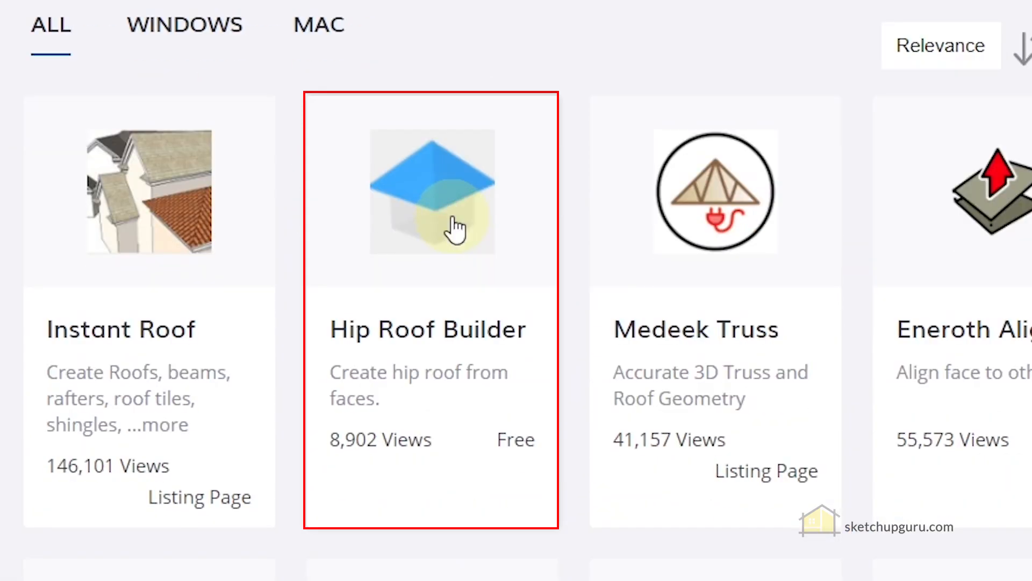
pyautogui.click(431, 191)
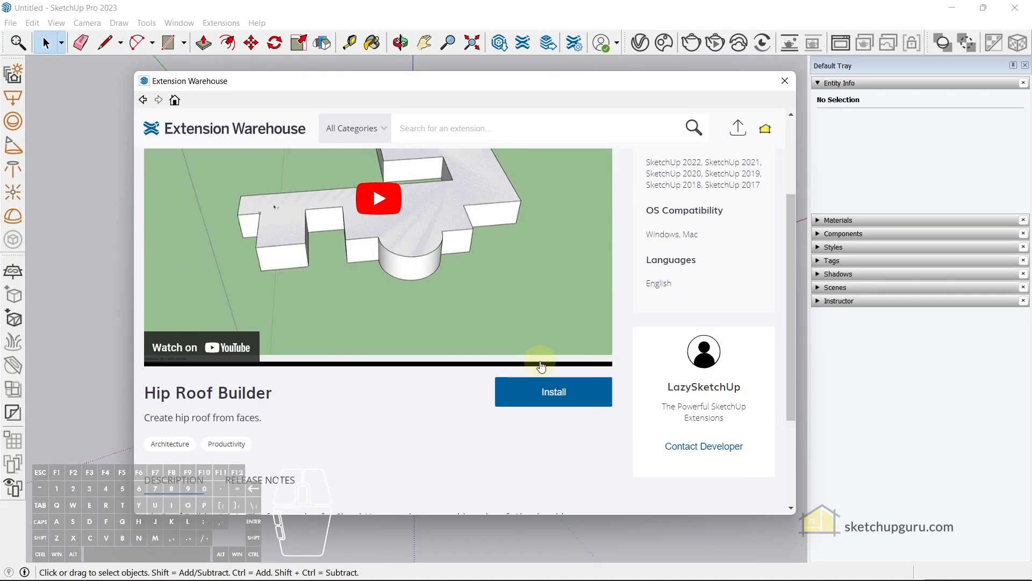
# Install Hip Roof Builder, accepting both prompts, and close the warehouse window
pyautogui.click(553, 392)
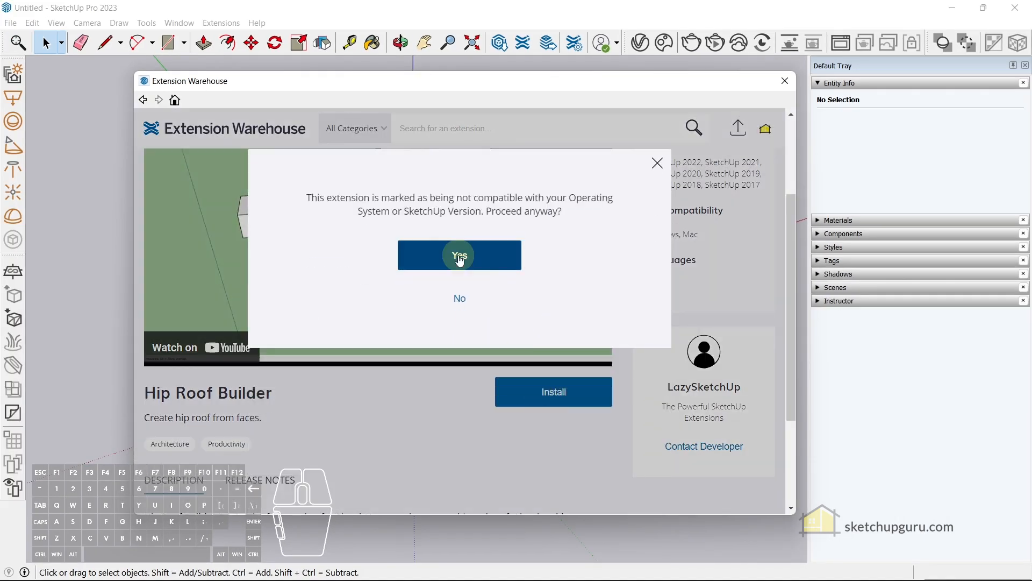
pyautogui.click(460, 255)
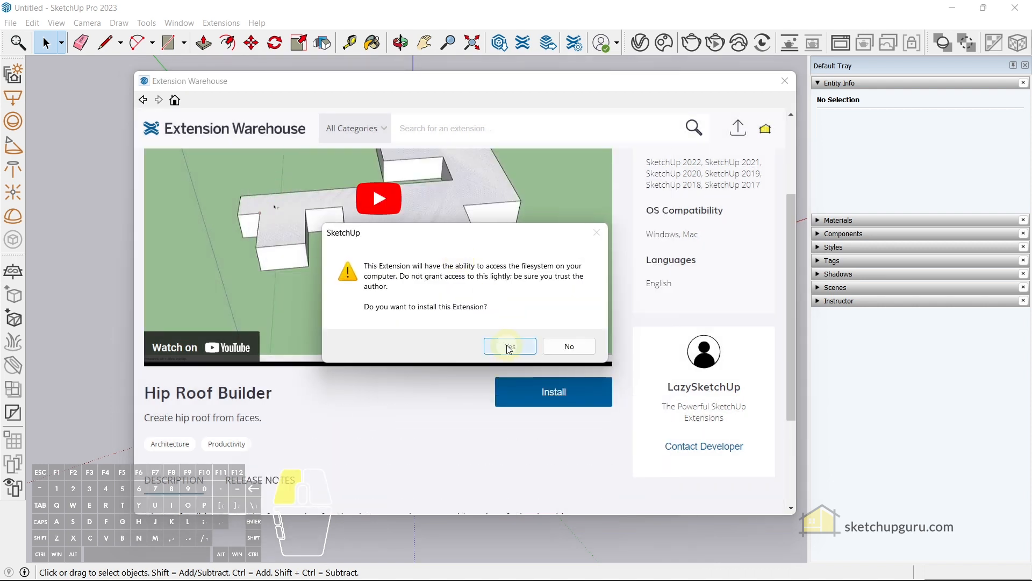
pyautogui.click(510, 345)
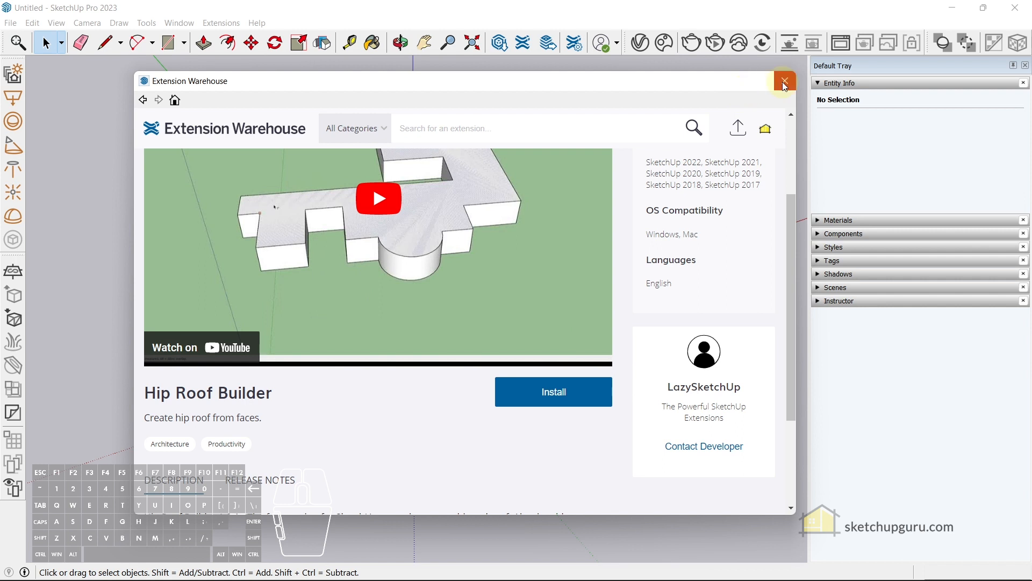
pyautogui.click(783, 81)
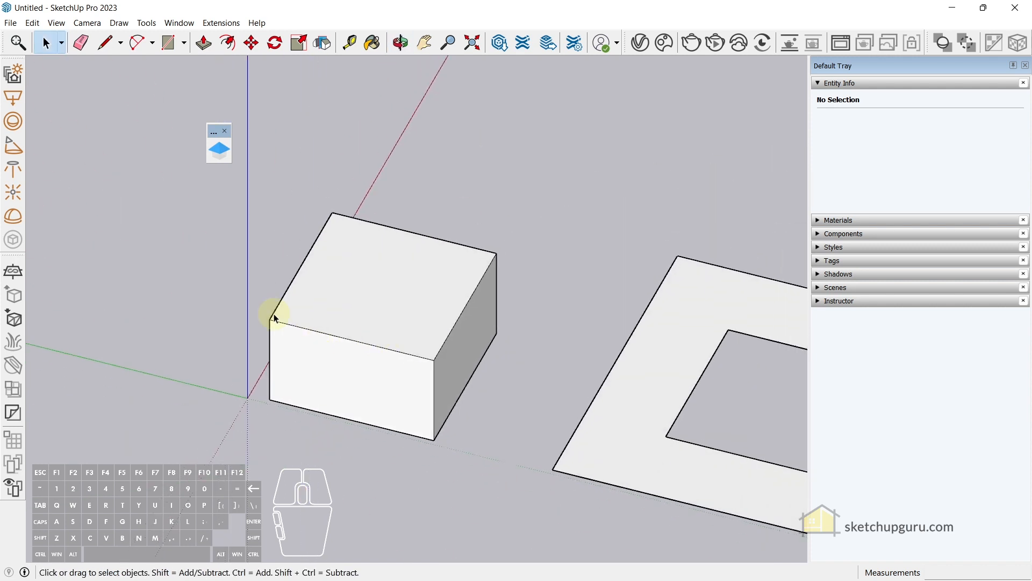
# Select the outer roof outline face above the building and start Hip Roof Builder on it
pyautogui.click(169, 42)
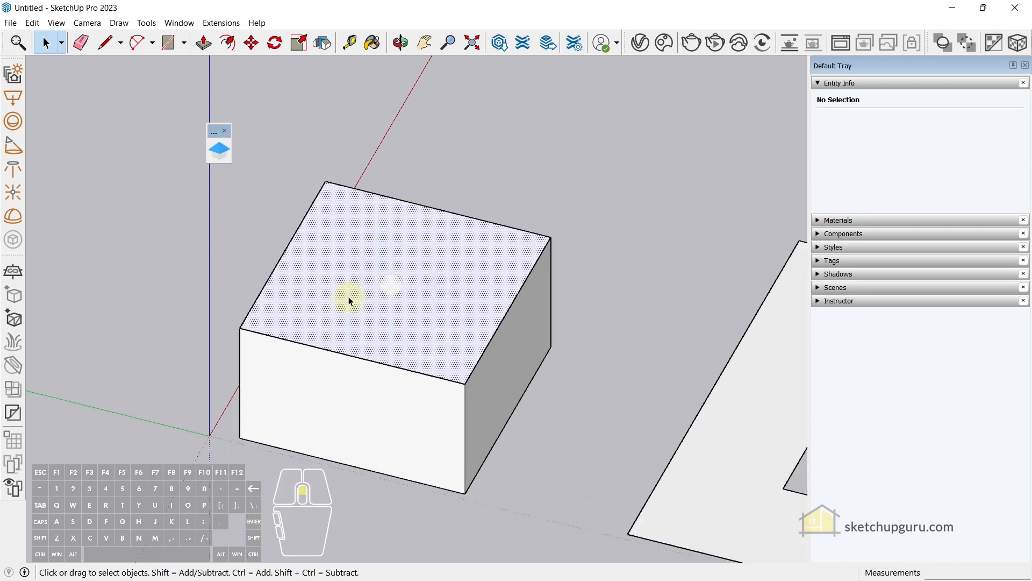
pyautogui.click(227, 42)
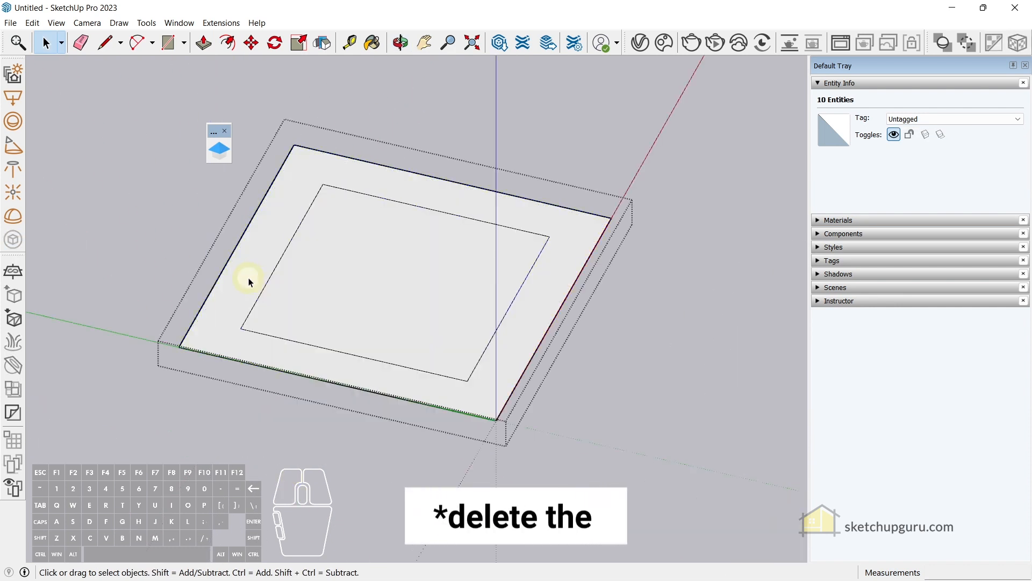
pyautogui.click(81, 42)
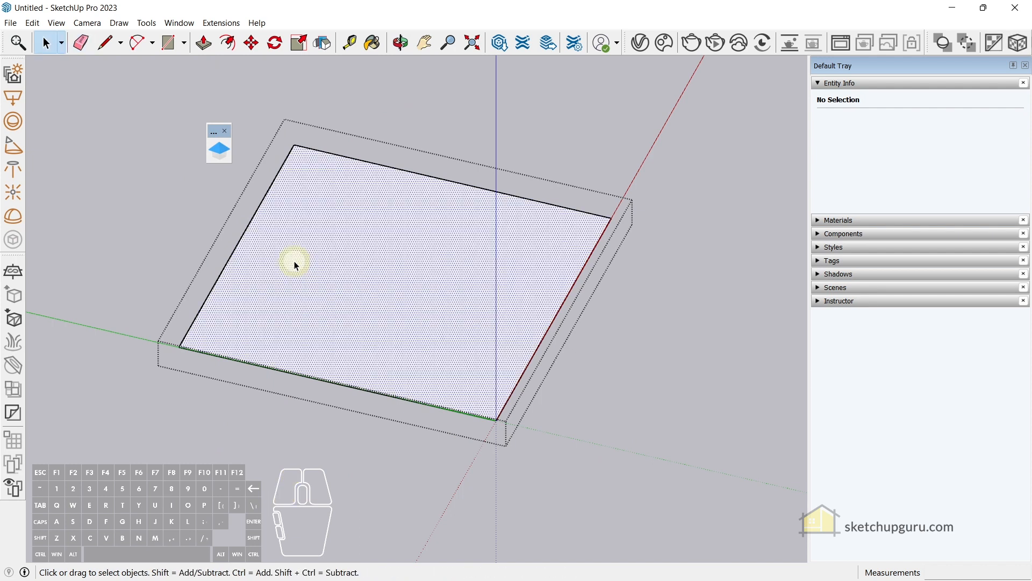
pyautogui.click(297, 264)
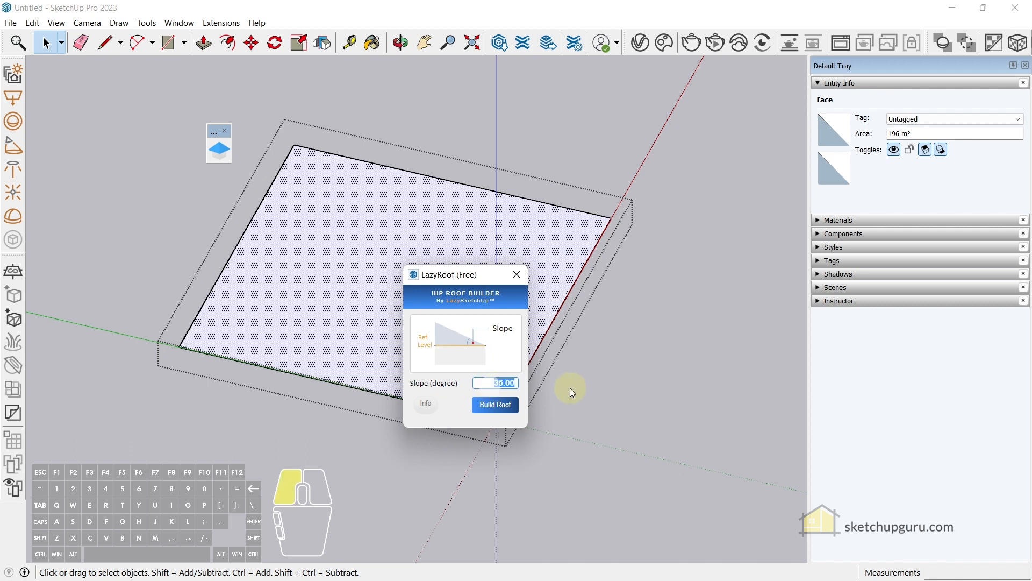
# Build the building's hip roof at a 40° slope, inspect it, and select the ring-shaped face
pyautogui.write('4')
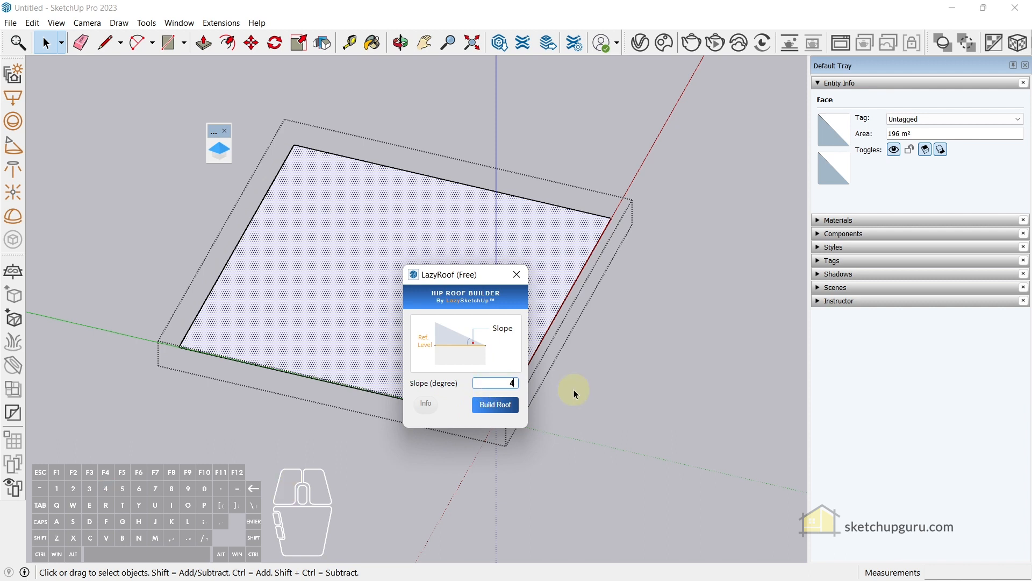
pyautogui.click(495, 404)
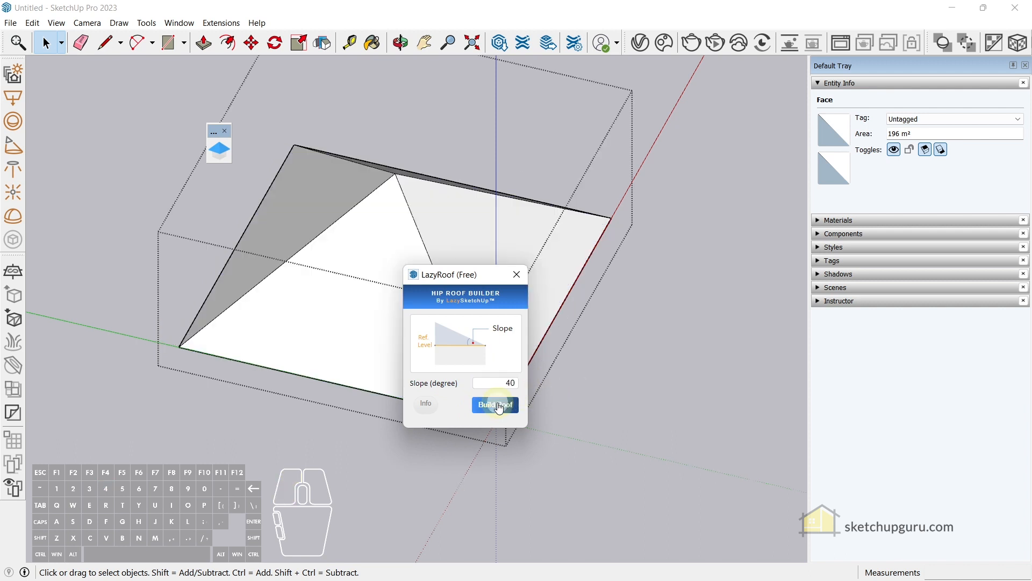
pyautogui.click(494, 404)
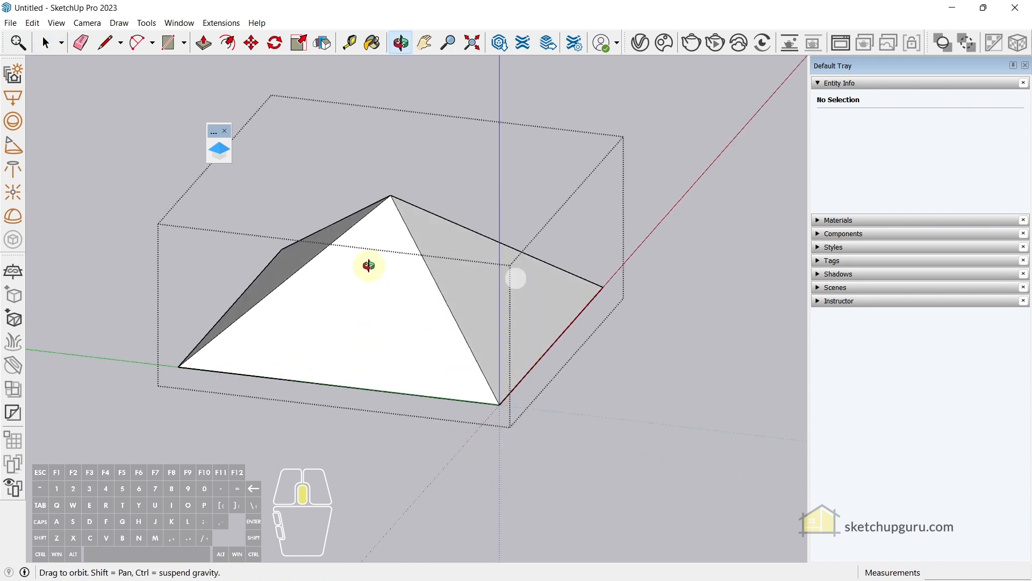
pyautogui.moveTo(369, 266); pyautogui.dragTo(537, 305)
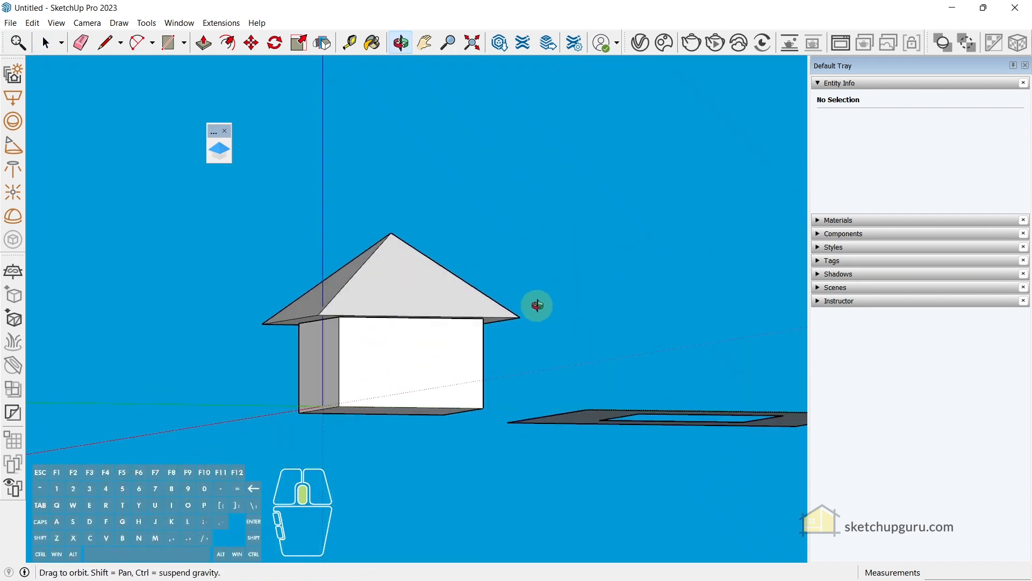
pyautogui.click(46, 41)
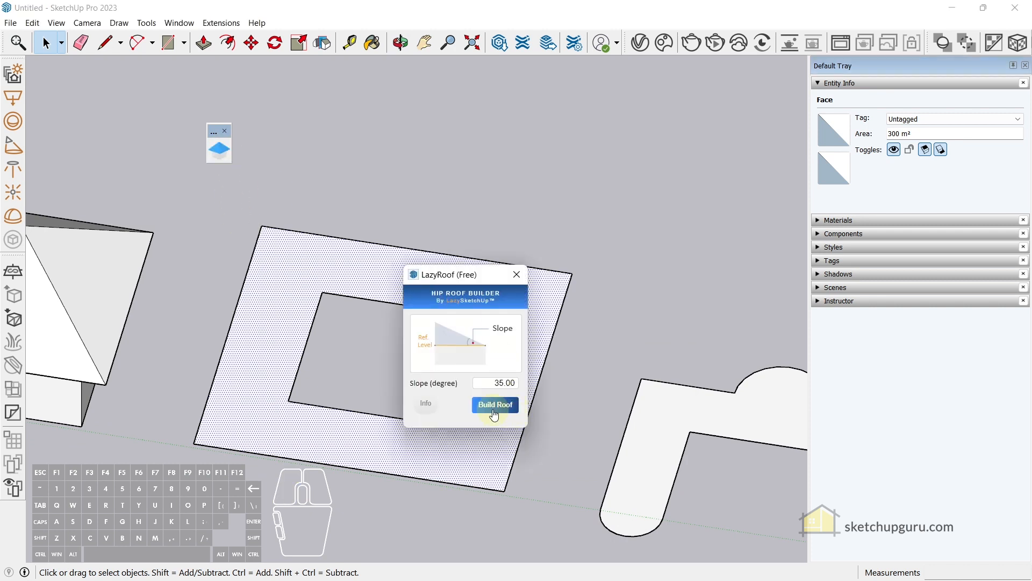
# Build the 35° hip roof around the ring face's open center and inspect it
pyautogui.click(495, 405)
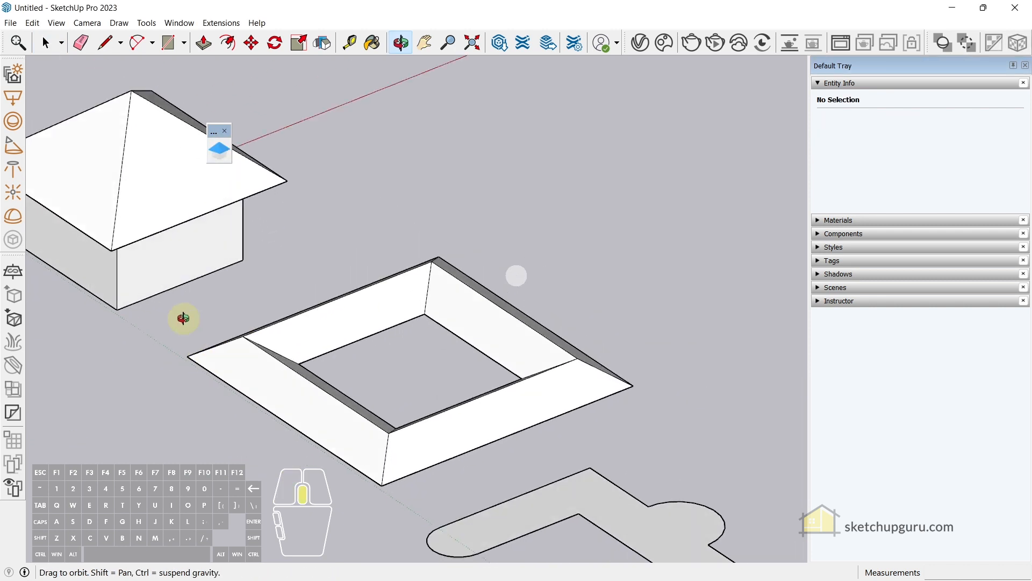
pyautogui.moveTo(184, 318); pyautogui.dragTo(808, 395)
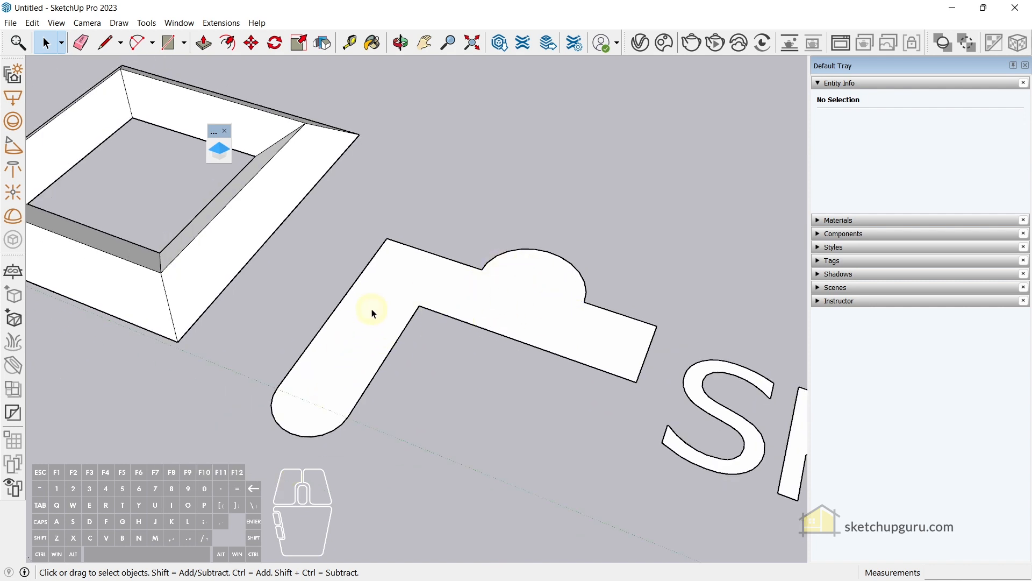
# Build a 35° hip roof on the rounded L-shaped face and inspect it inside its group
pyautogui.click(494, 404)
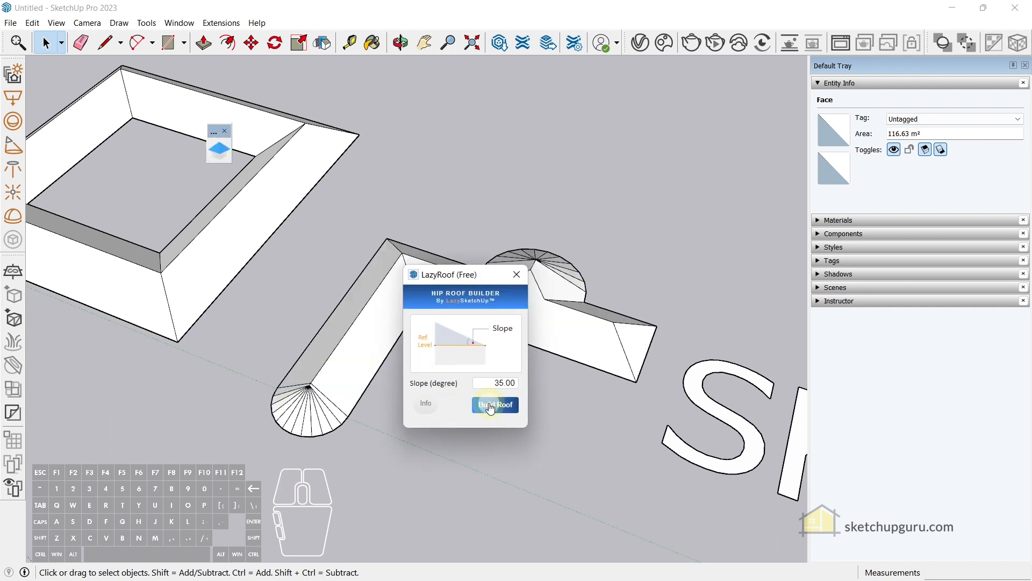
pyautogui.click(495, 404)
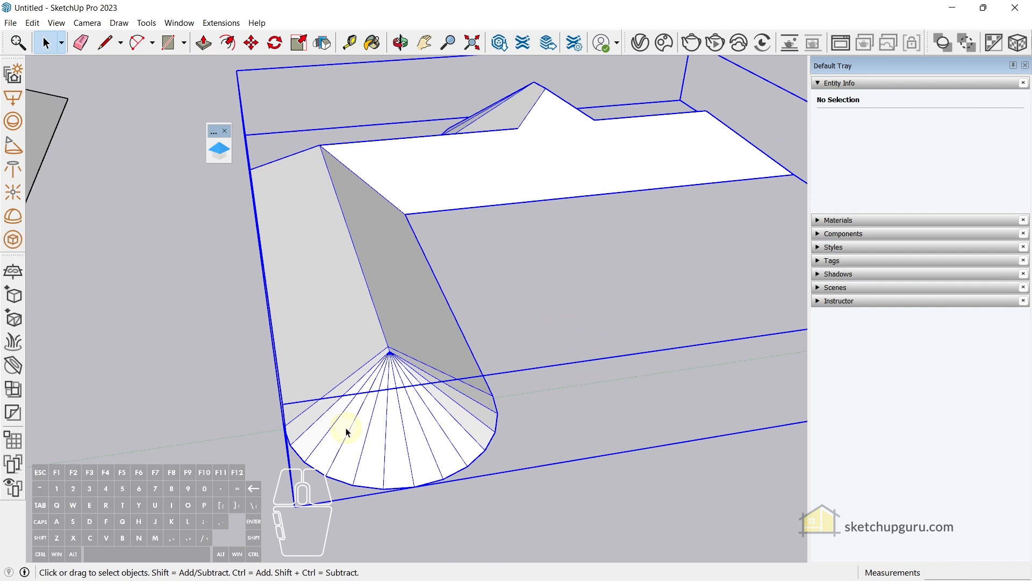
pyautogui.click(81, 42)
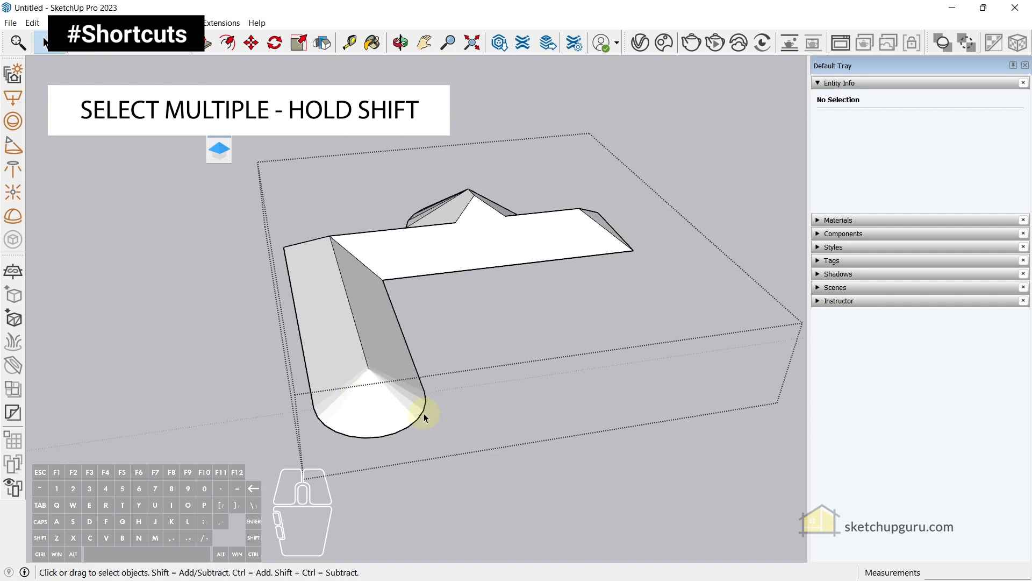
pyautogui.moveTo(425, 418); pyautogui.dragTo(210, 383)
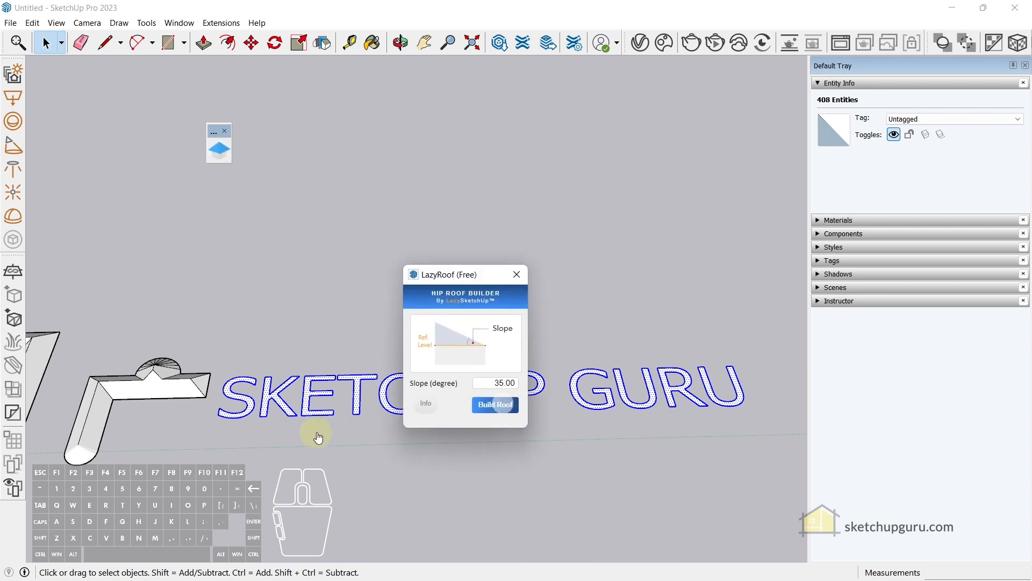
# Build 35° hip roofs on all the SKETCHUP GURU letters and close the LazyRoof dialog
pyautogui.click(495, 404)
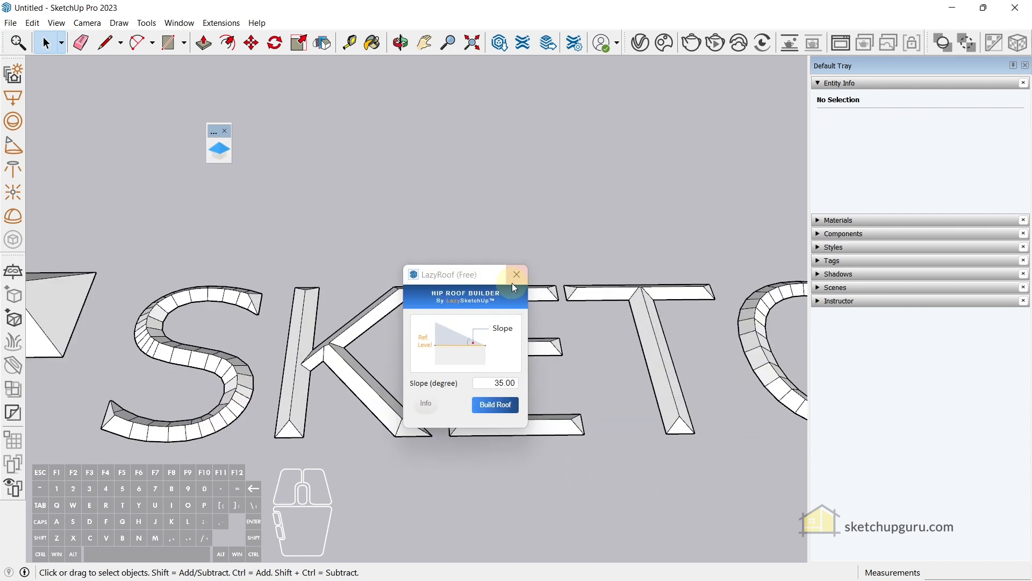
pyautogui.click(517, 274)
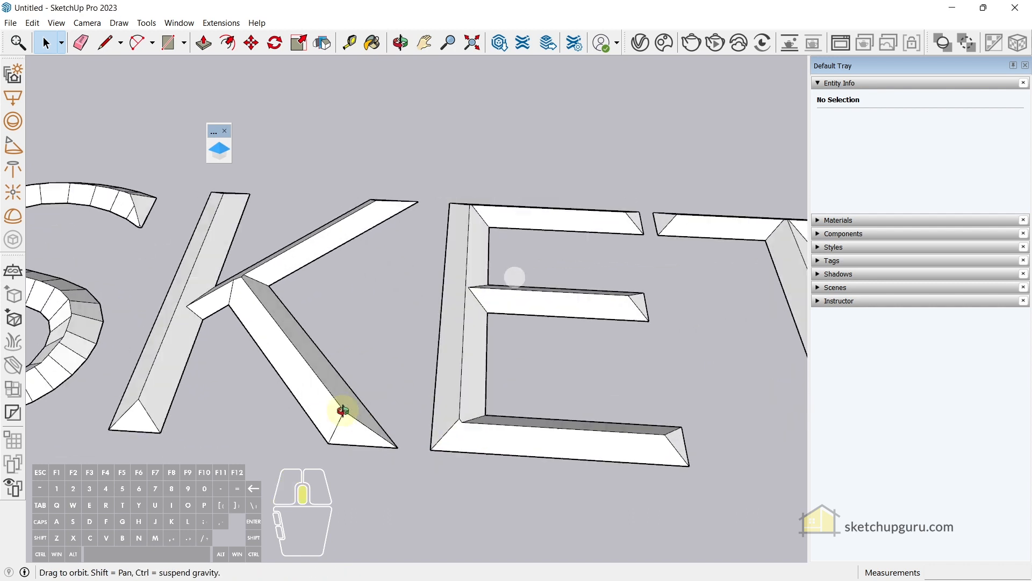